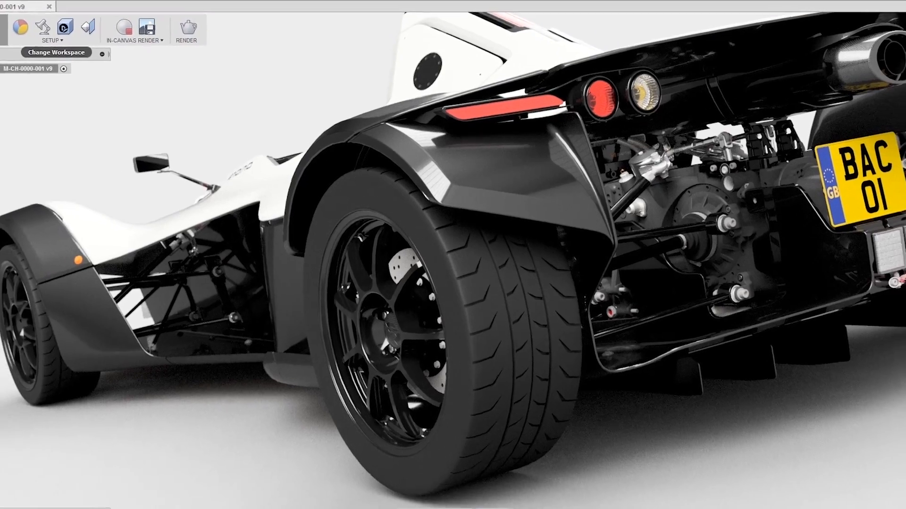
# - Switch from the Render workspace to Model, then open the Mono car design's team hub overview
pyautogui.click(56, 52)
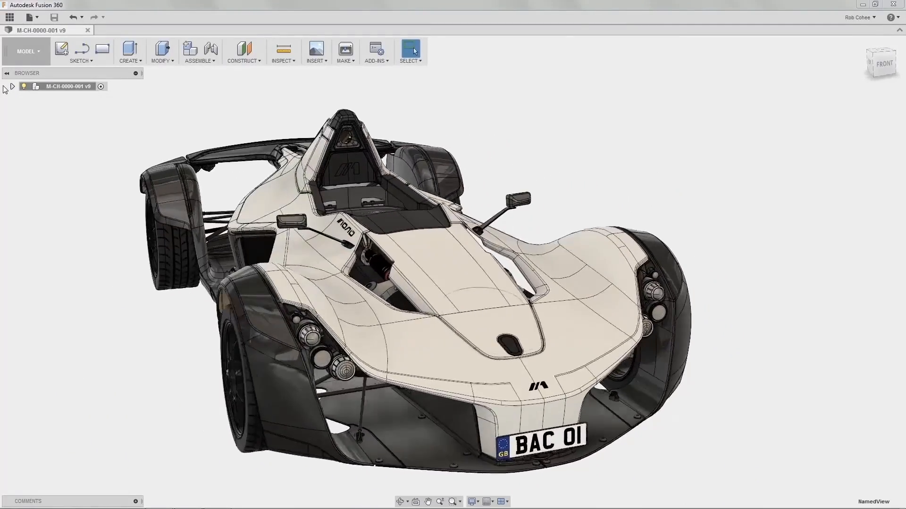
pyautogui.click(9, 16)
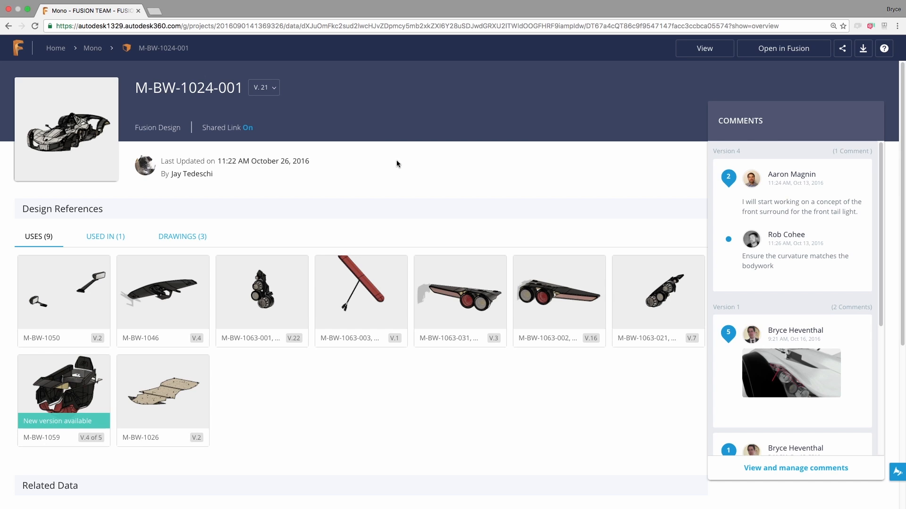
pyautogui.moveTo(228, 177)
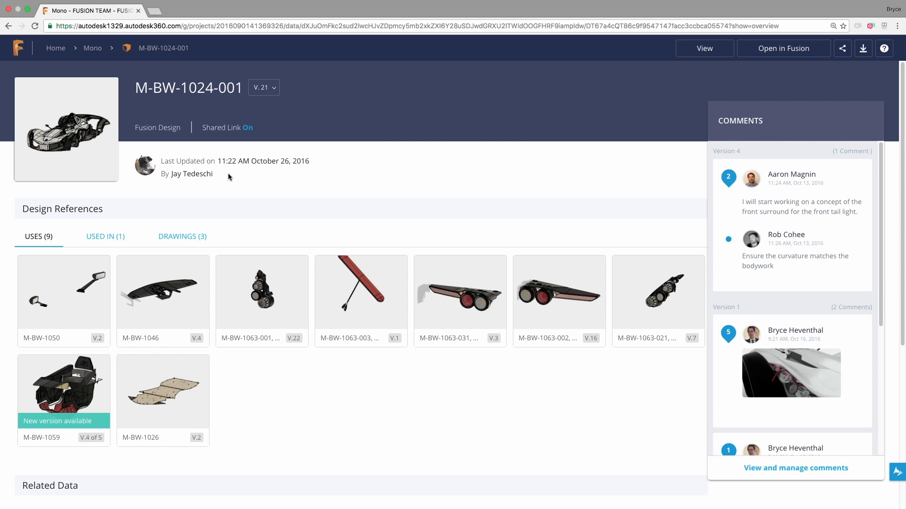
pyautogui.moveTo(194, 242)
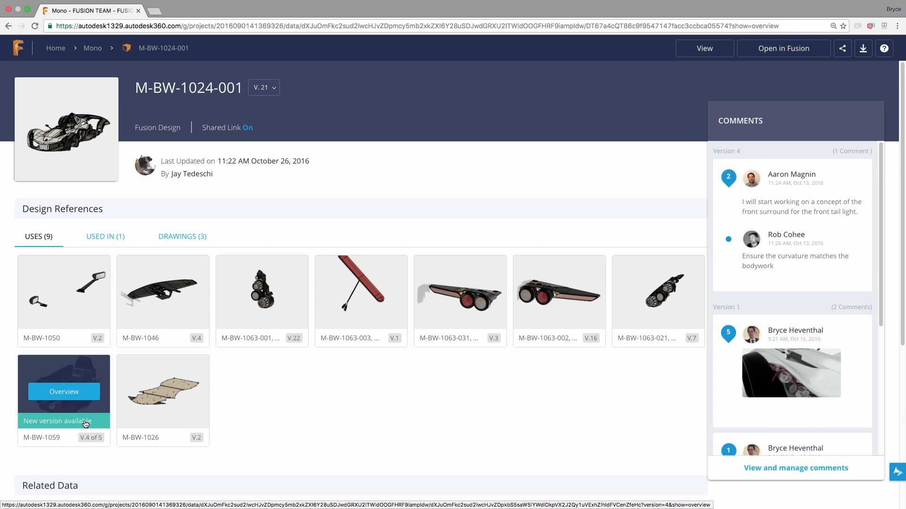
# - Scroll to the Head Lamp Detail rendering, close it, and load version 21 in the 3D viewer
pyautogui.scroll(-3)
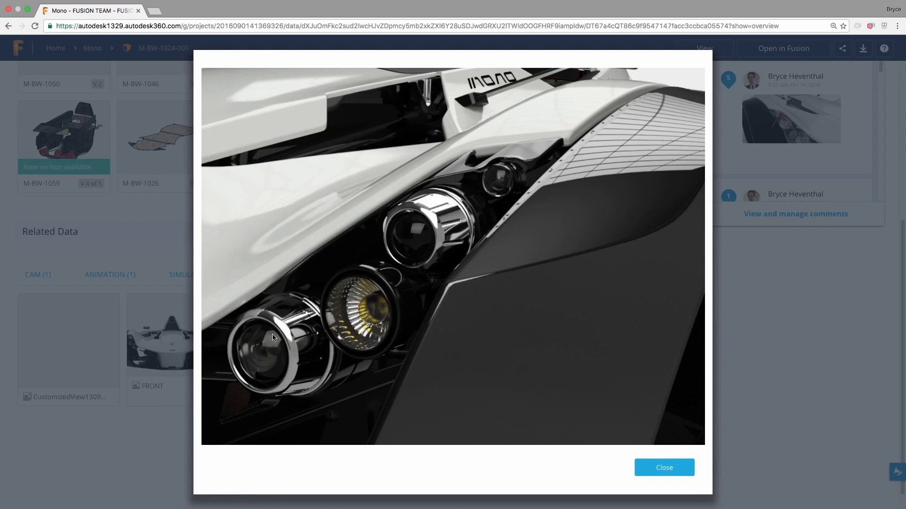
pyautogui.click(663, 468)
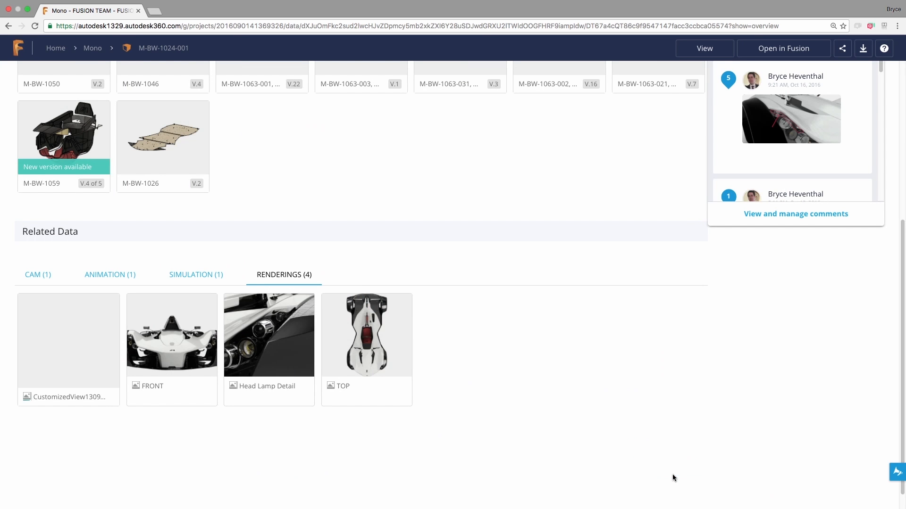
pyautogui.click(704, 49)
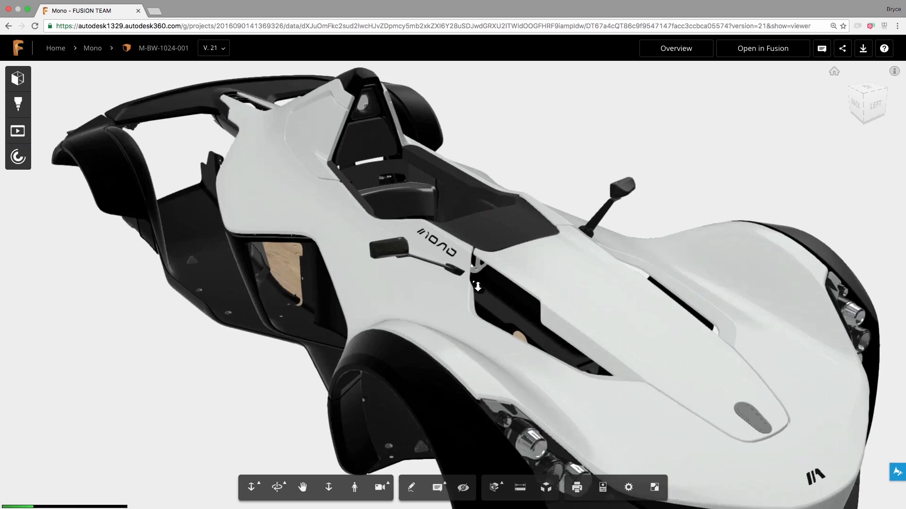
# - Post 'Run Static Simulation on Hood Hinge' on the hood hinge and view version comments
pyautogui.click(437, 487)
pyautogui.write('Run Static Simulation on Hood Hinge')
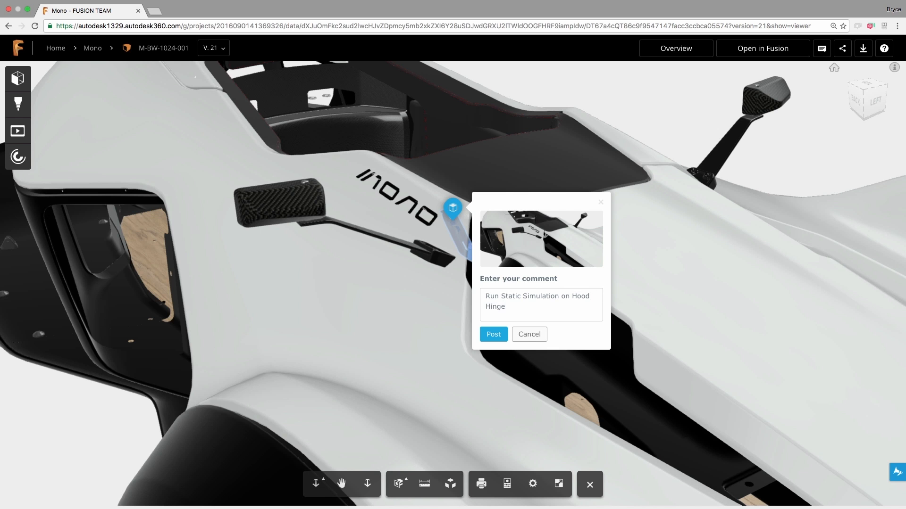
pyautogui.click(493, 335)
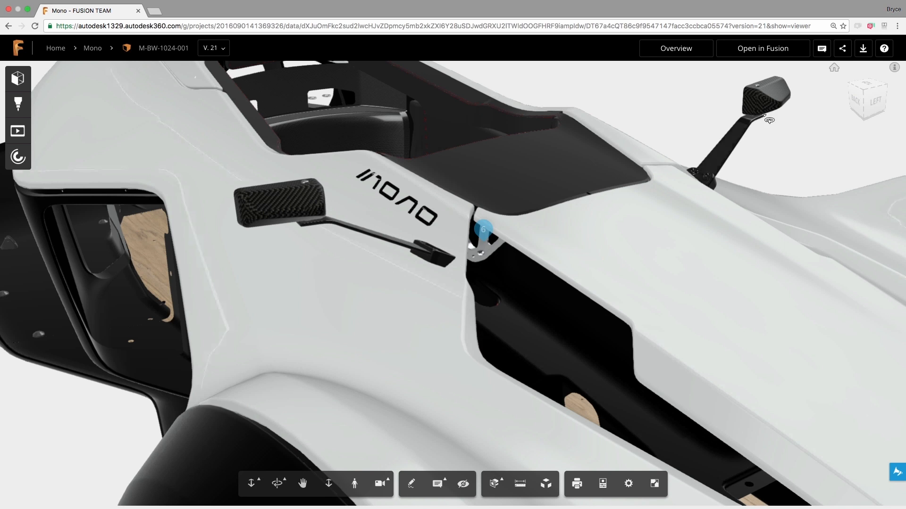
pyautogui.click(820, 49)
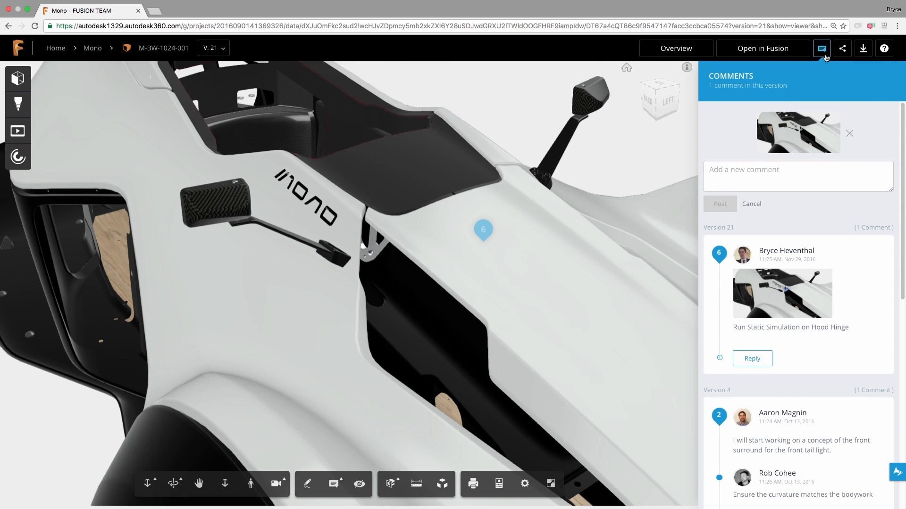